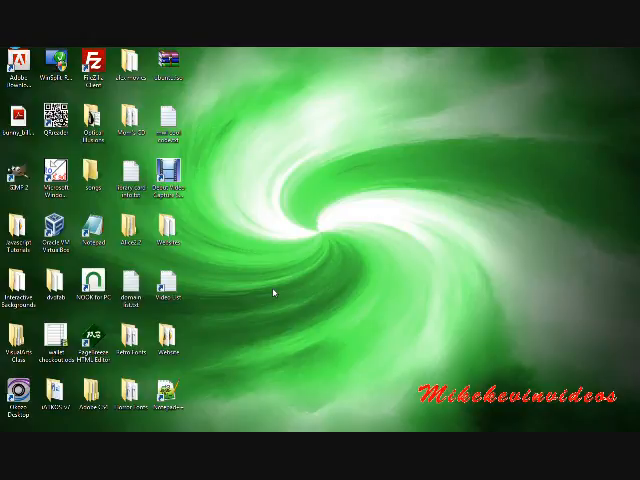
mouse_move(300, 376)
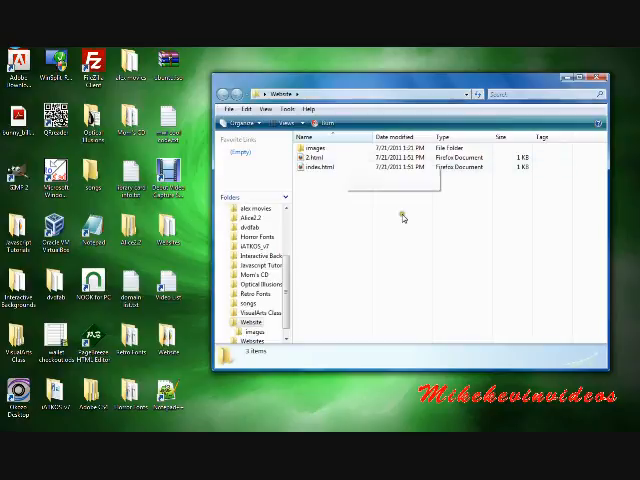
From the Zymic control panel in the browser, start Create New Web Host Account.
left_click(600, 76)
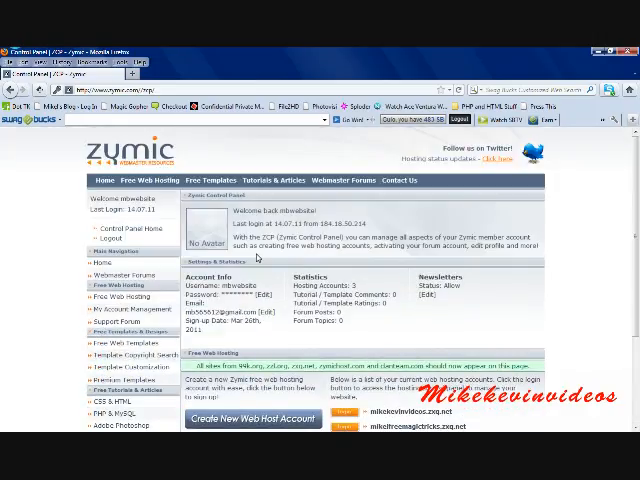
scroll("down", 3)
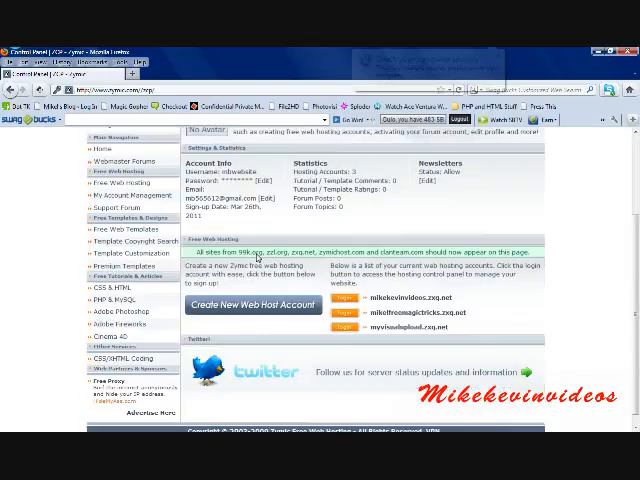
scroll("up", 3)
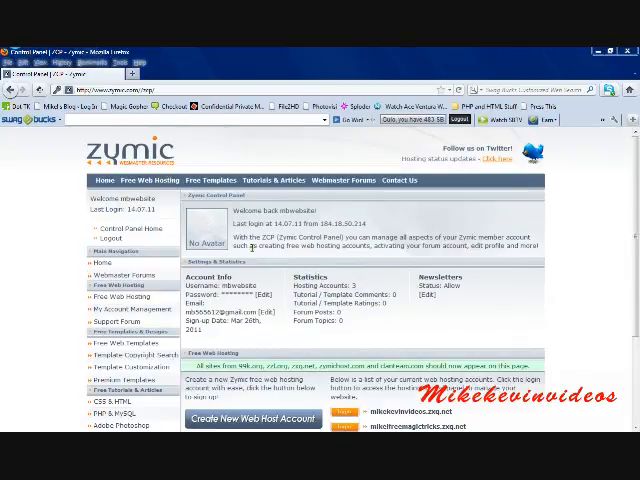
scroll("down", 3)
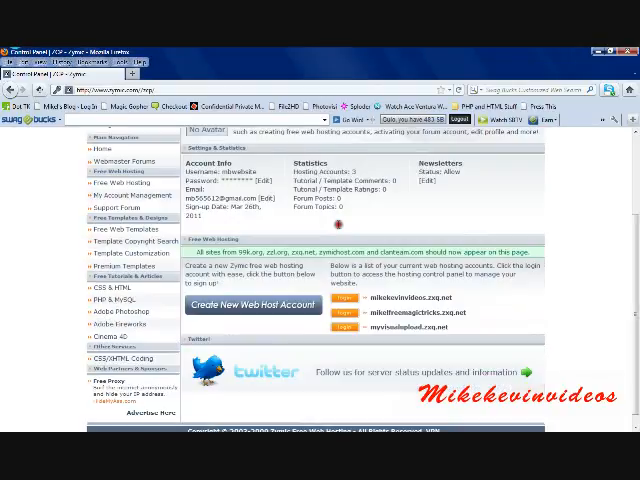
mouse_move(256, 304)
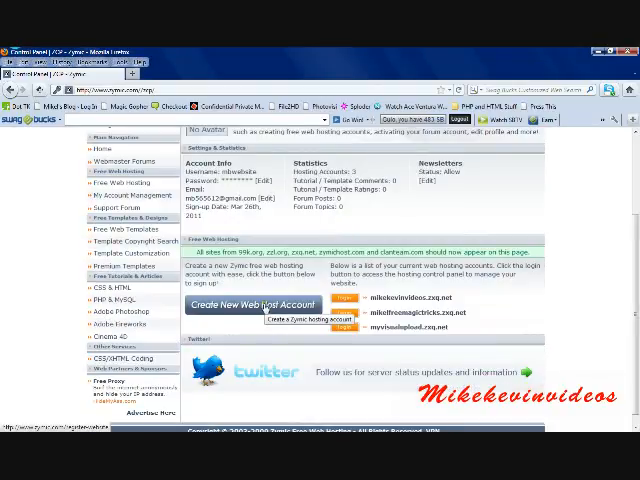
left_click(254, 304)
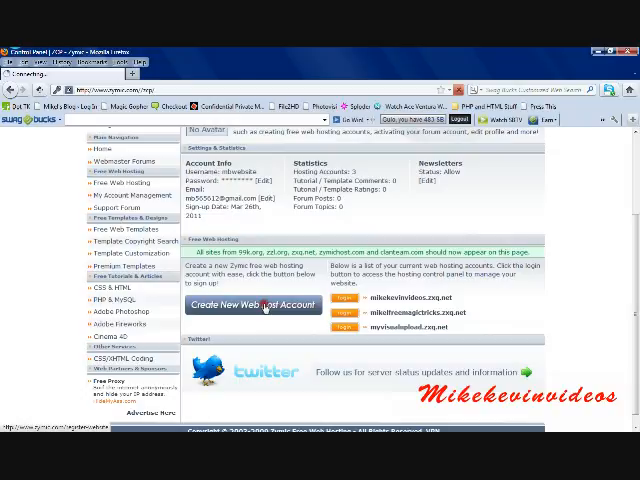
Enter the subdomain name for the site under zxq.net and continue to the next page.
left_click(252, 304)
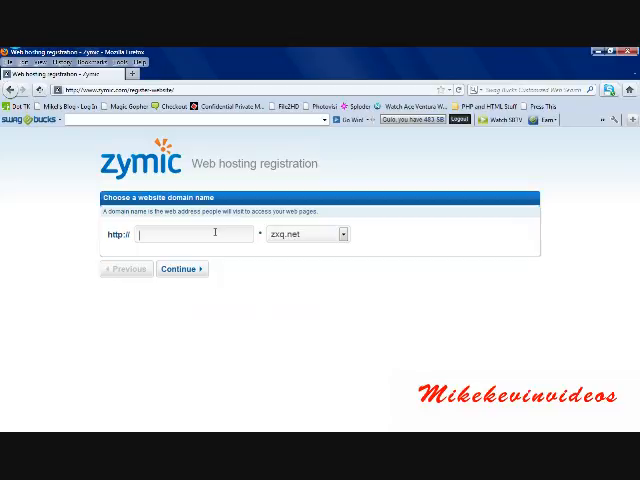
type("mikekev")
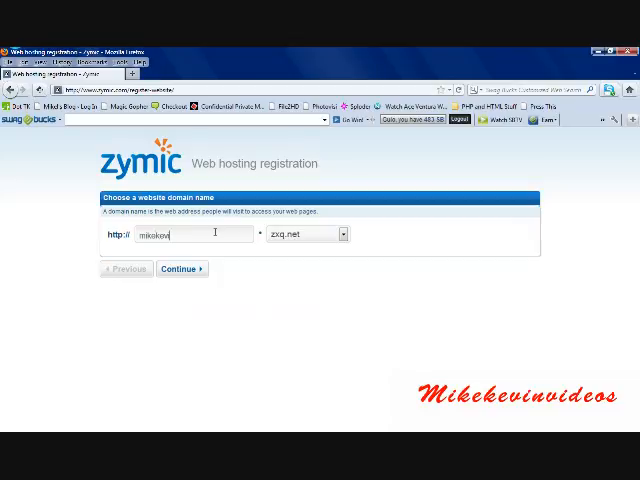
type("invideos")
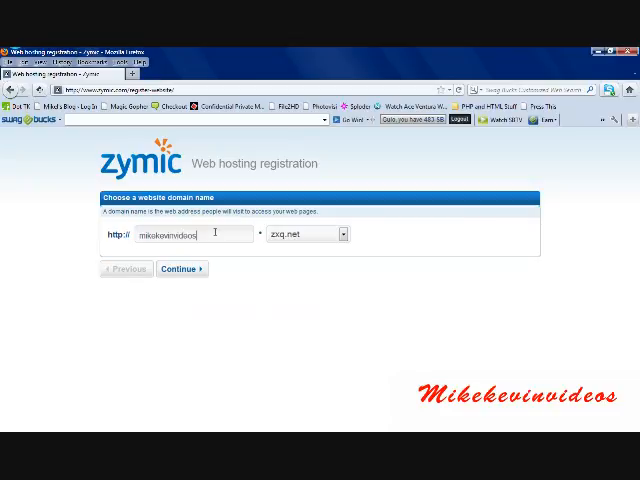
type("_")
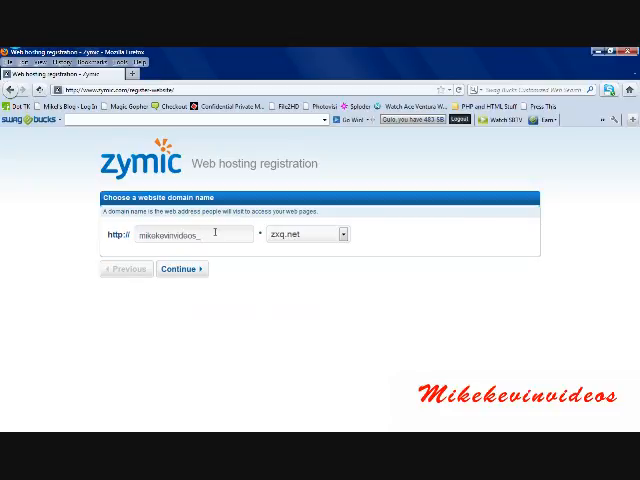
key("BackSpace")
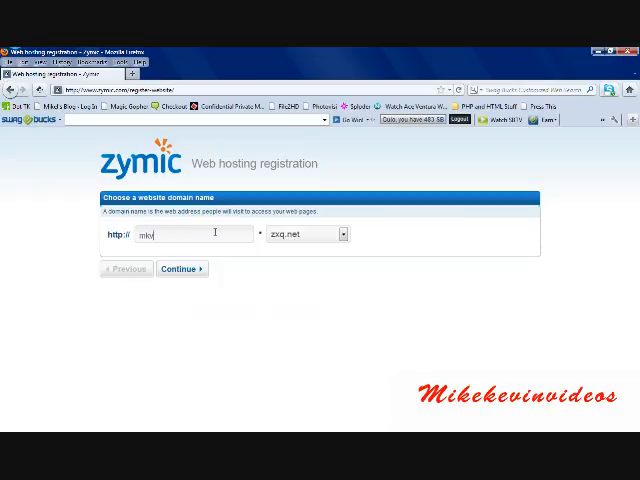
type("wds")
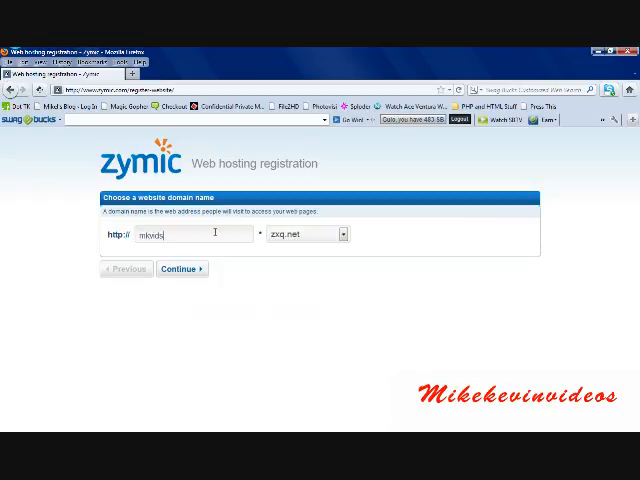
type("test")
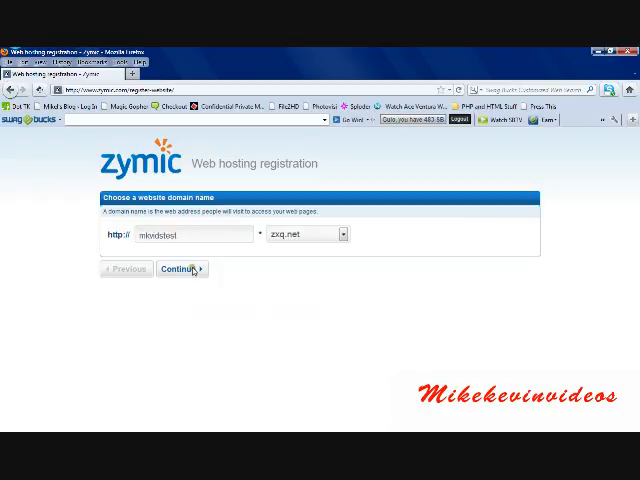
left_click(180, 268)
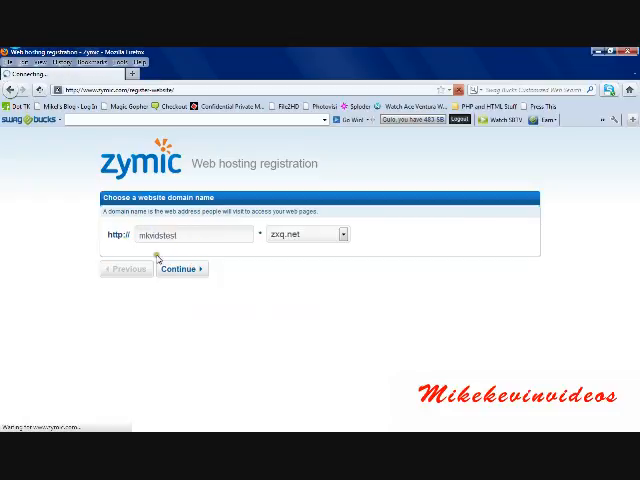
mouse_move(240, 268)
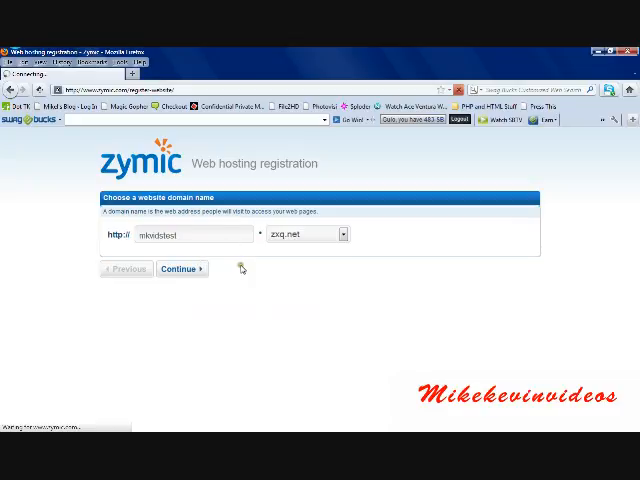
mouse_move(194, 298)
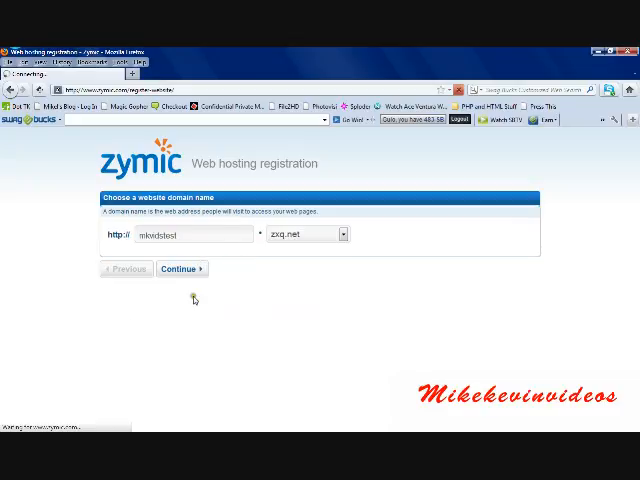
Set the website password, continue to the terms page and enter the verification text.
left_click(180, 268)
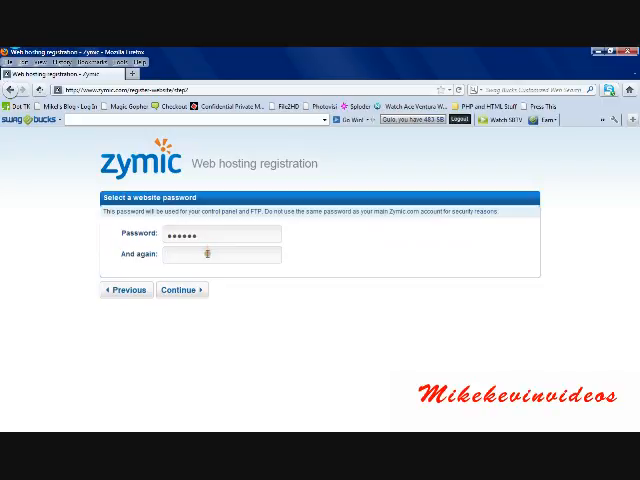
type("••••")
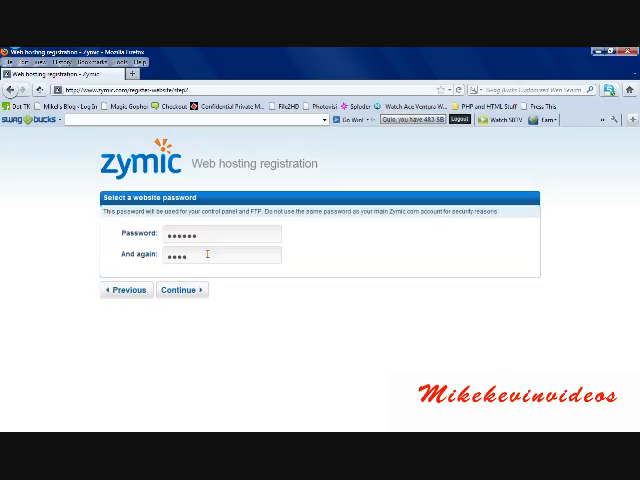
left_click(180, 288)
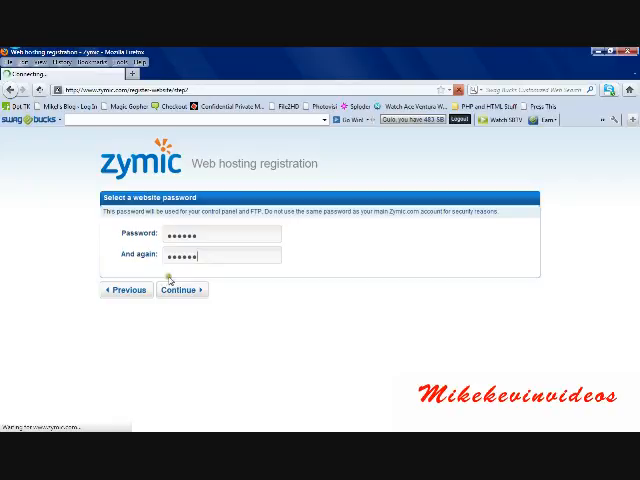
left_click(180, 288)
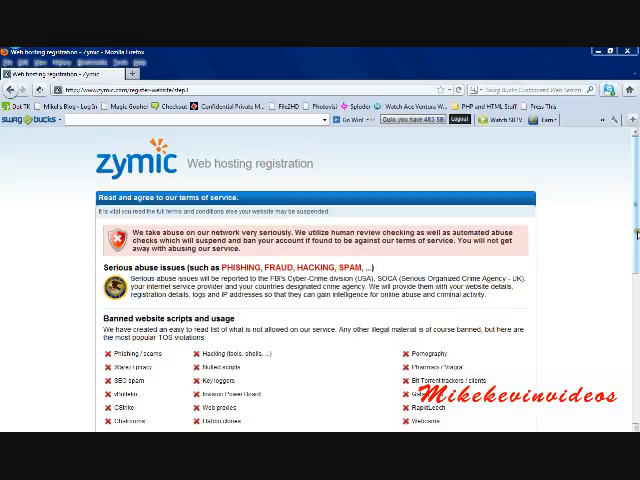
scroll("down", 3)
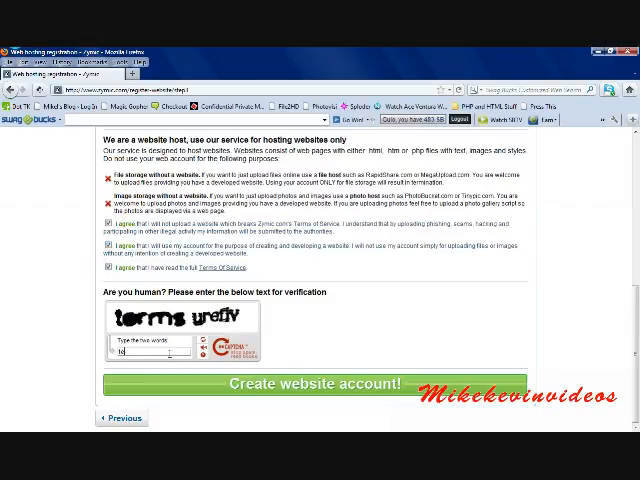
type("terms")
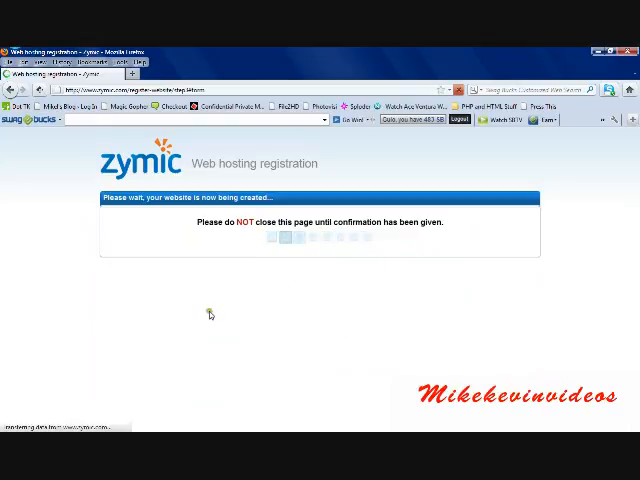
mouse_move(264, 316)
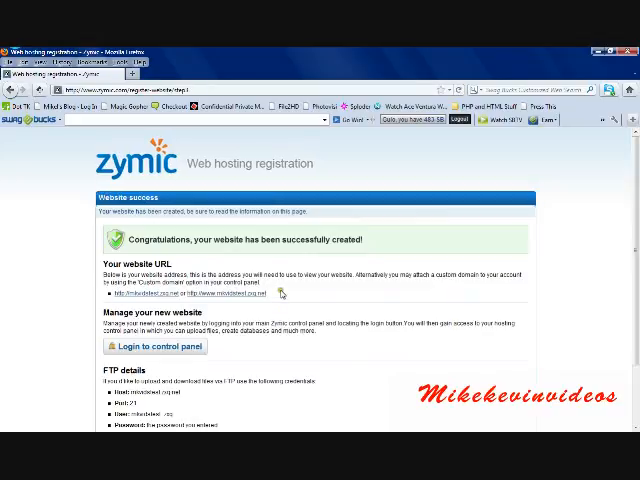
Open the new site's web address in a new tab and log in to the control panel overview.
scroll("down", 3)
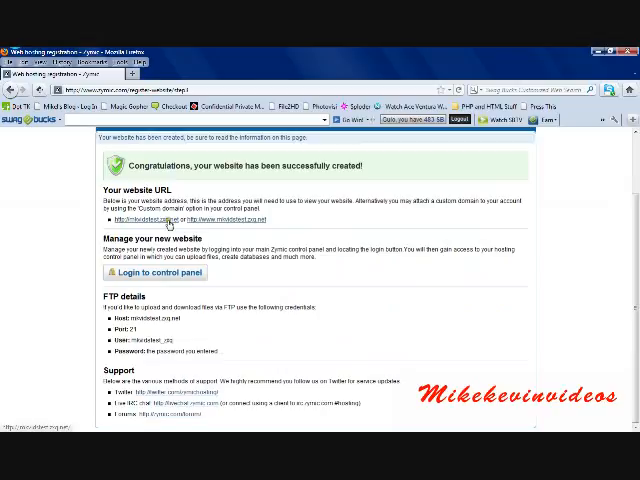
right_click(138, 218)
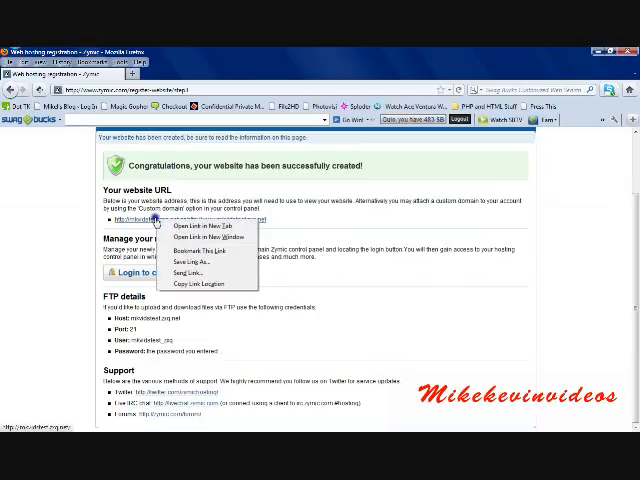
left_click(188, 236)
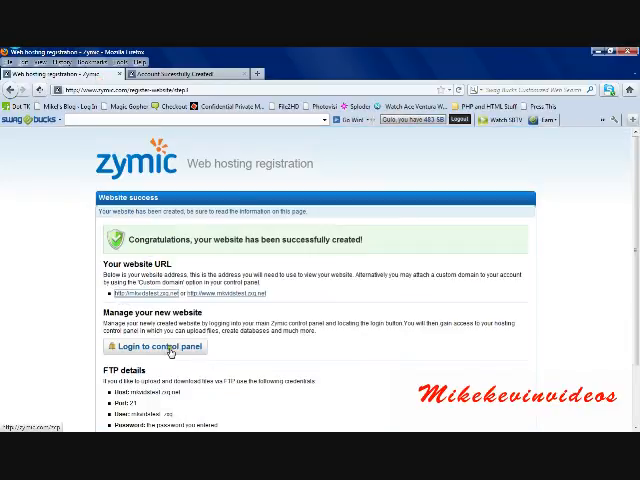
left_click(156, 346)
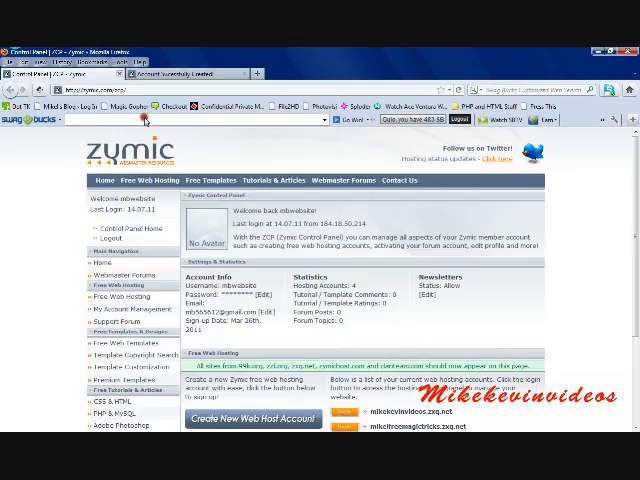
scroll("down", 3)
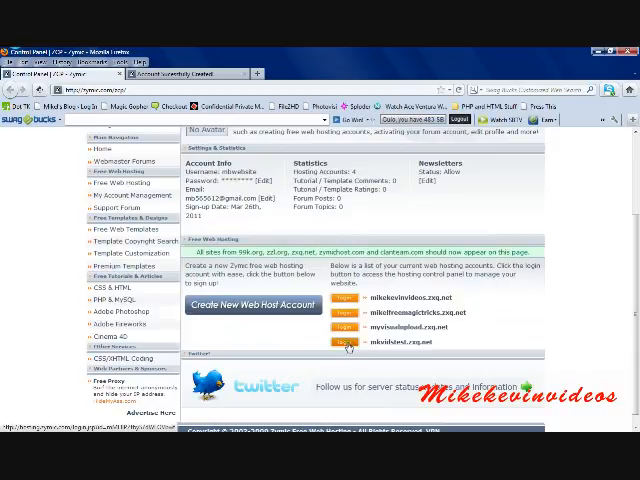
Log into the mkvidstest.zxq.net control panel with the site password, dismissing the wireless card warning.
left_click(344, 342)
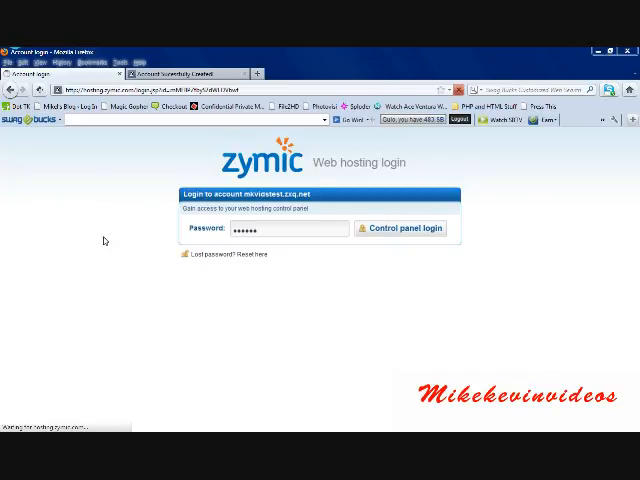
left_click(400, 228)
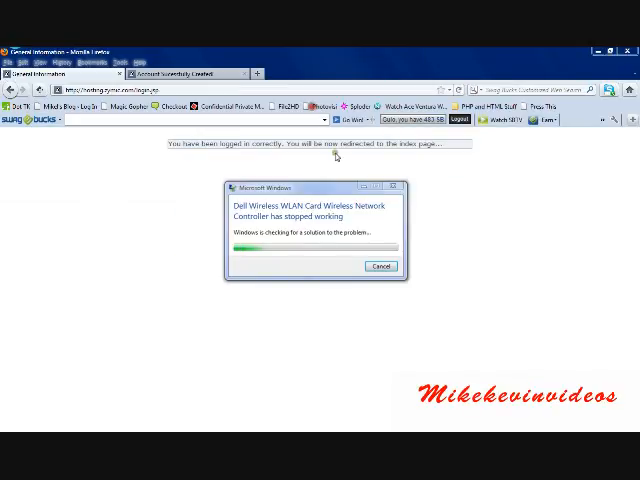
left_click(380, 266)
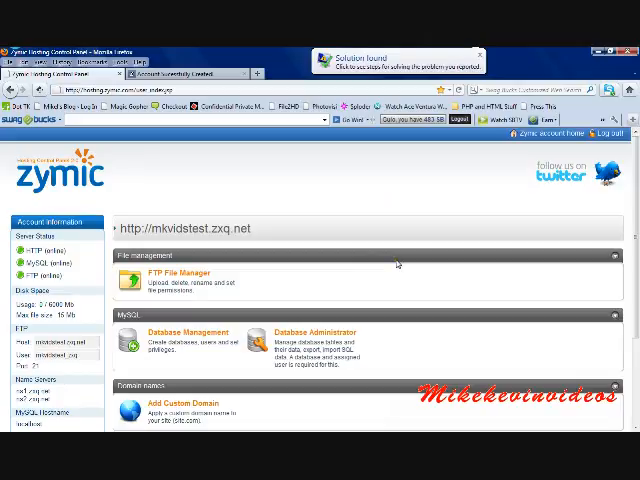
scroll("down", 3)
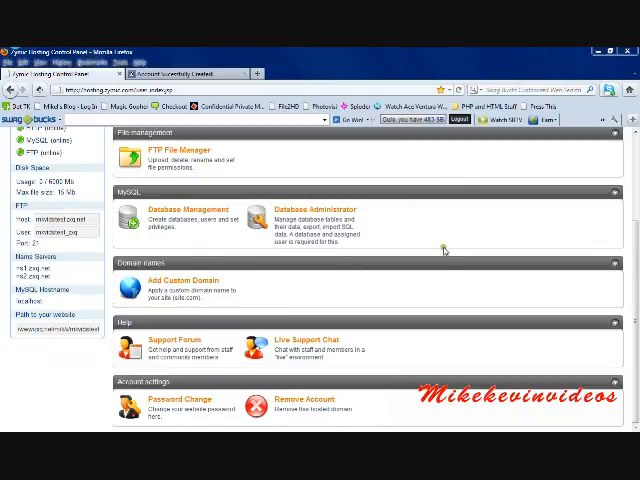
mouse_move(324, 430)
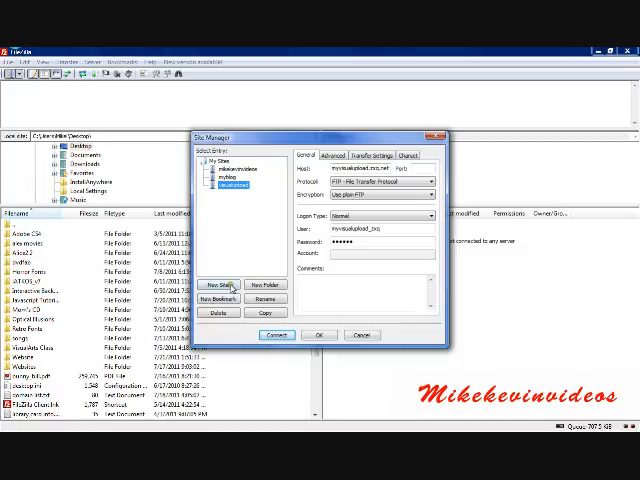
Create a named FileZilla site entry with the Zymic FTP host, username and password, and connect.
left_click(212, 284)
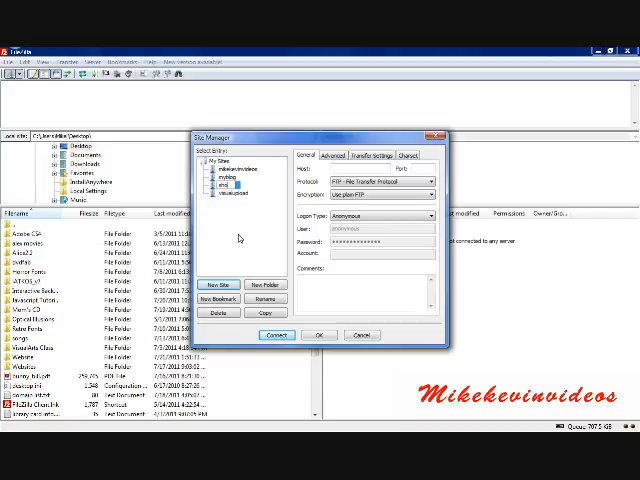
left_click(230, 188)
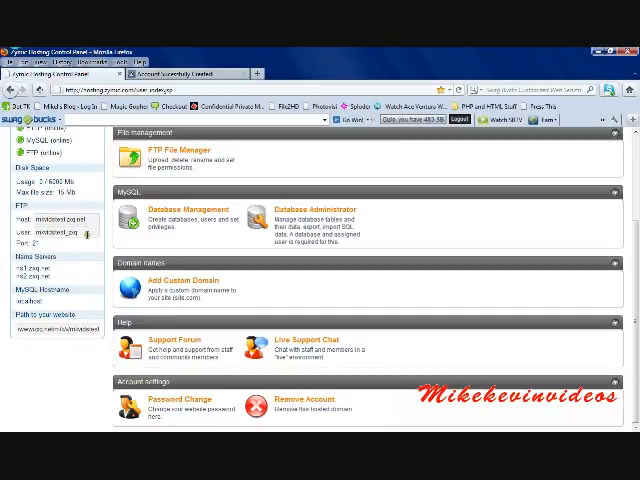
right_click(60, 234)
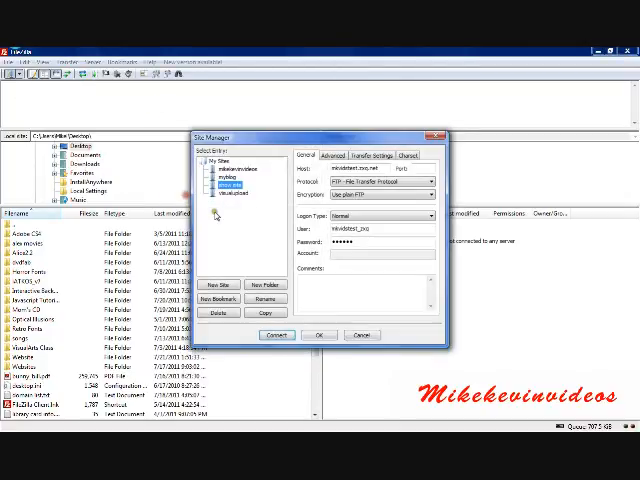
left_click(276, 336)
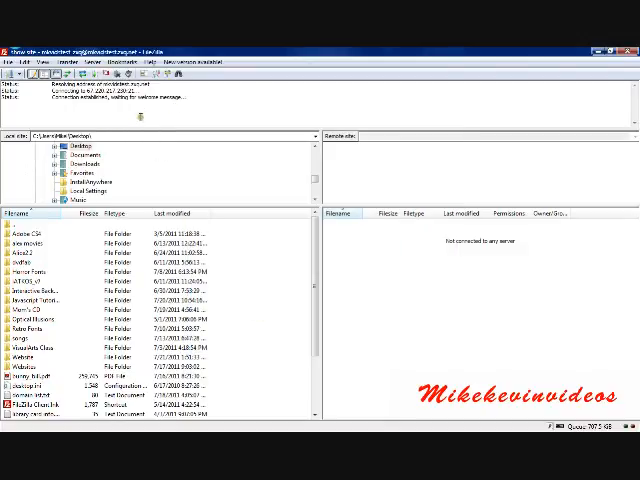
mouse_move(104, 74)
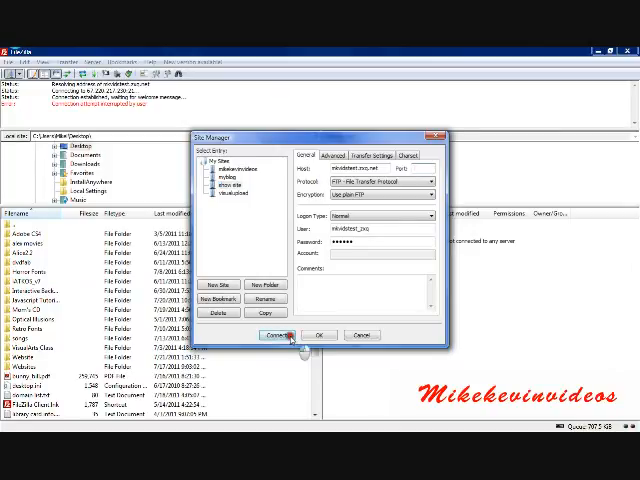
Reconnect to the Zymic FTP site so the remote files show beside the local website folder.
left_click(276, 336)
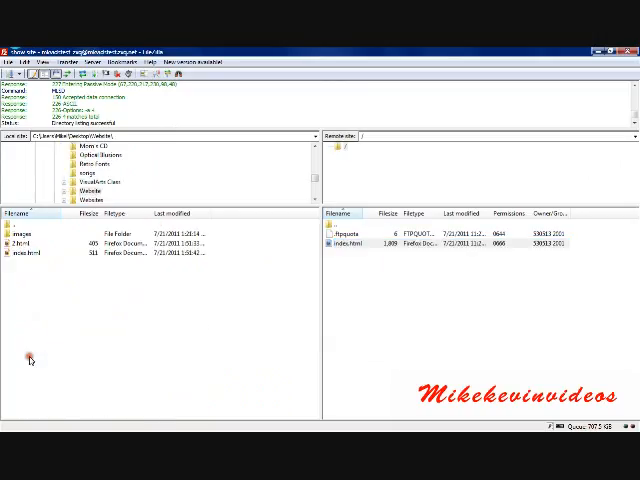
Delete the existing remote index file, confirming the deletion.
left_click(350, 244)
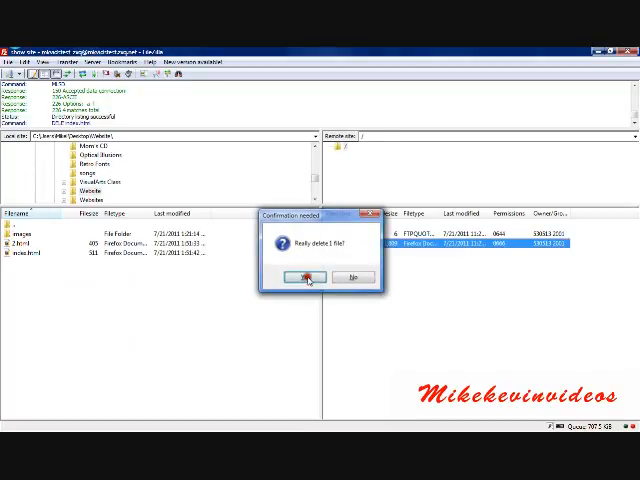
left_click(304, 276)
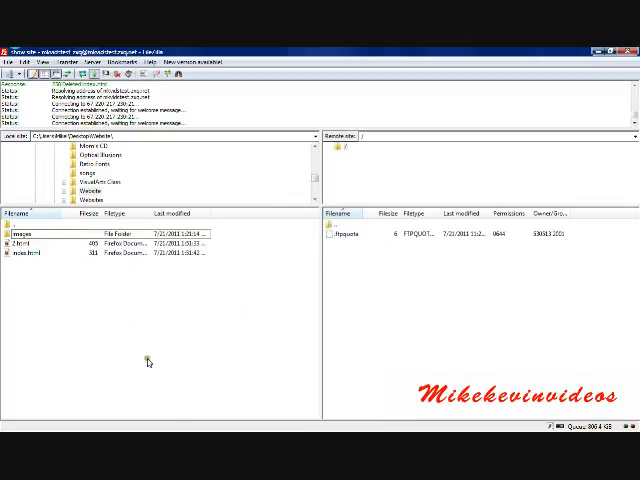
mouse_move(182, 336)
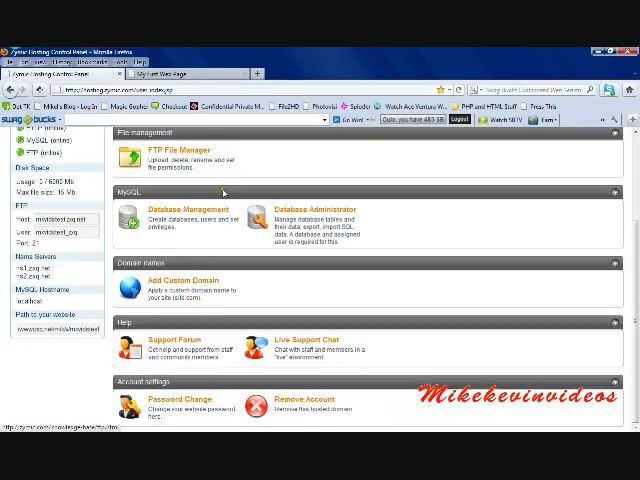
scroll("up", 3)
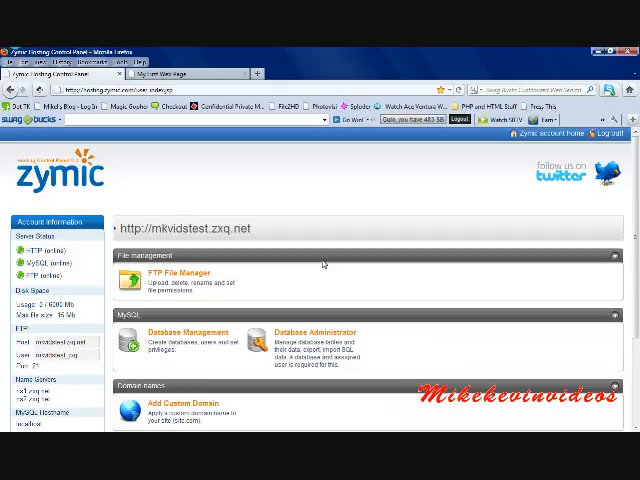
mouse_move(252, 146)
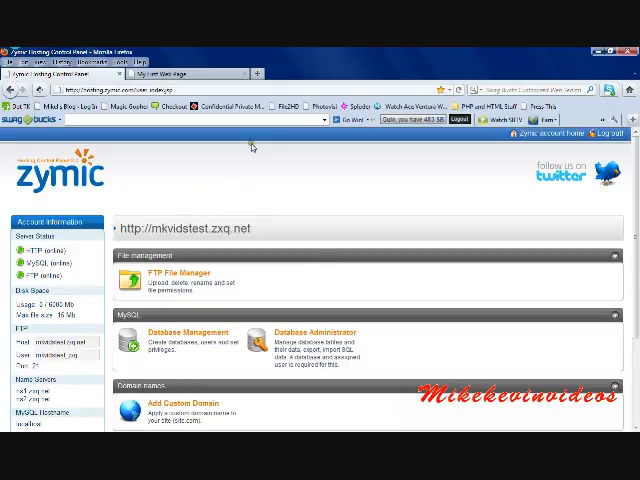